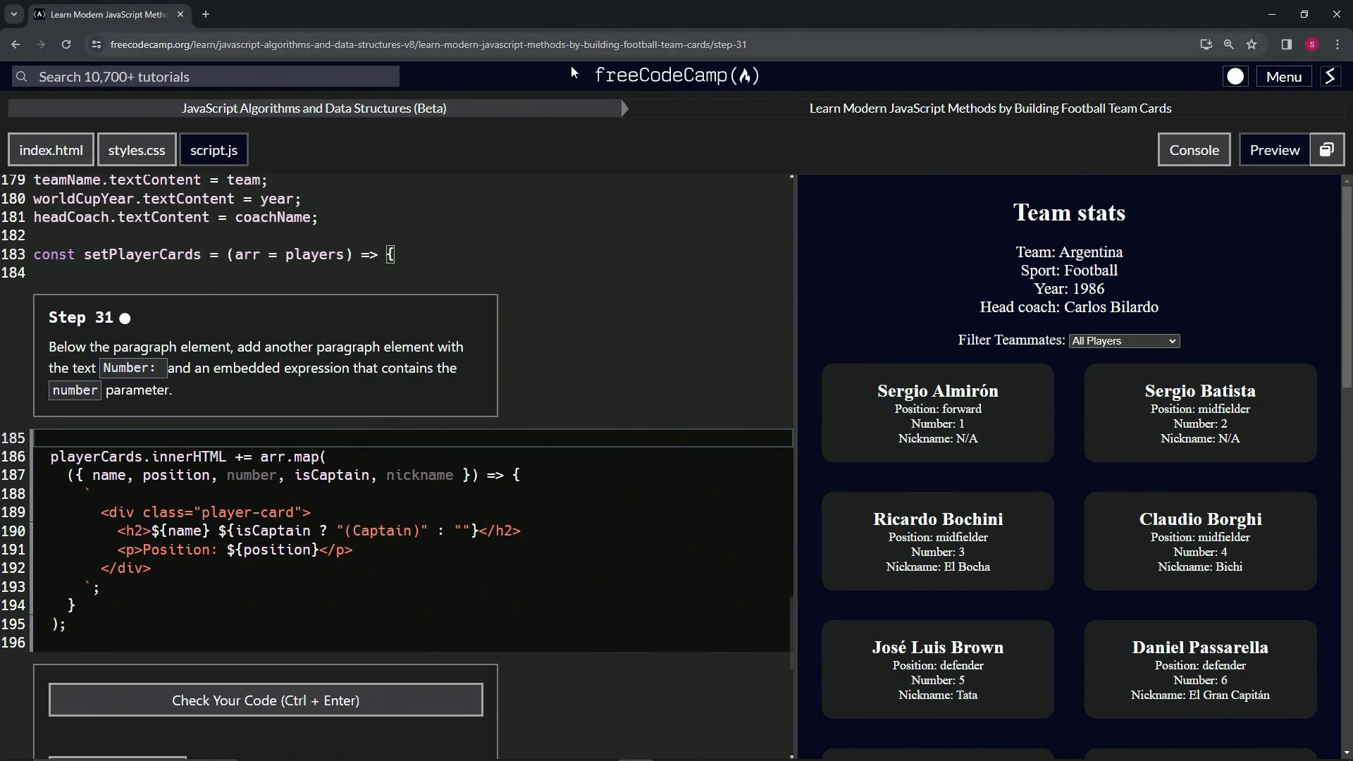
pyautogui.moveTo(287, 130)
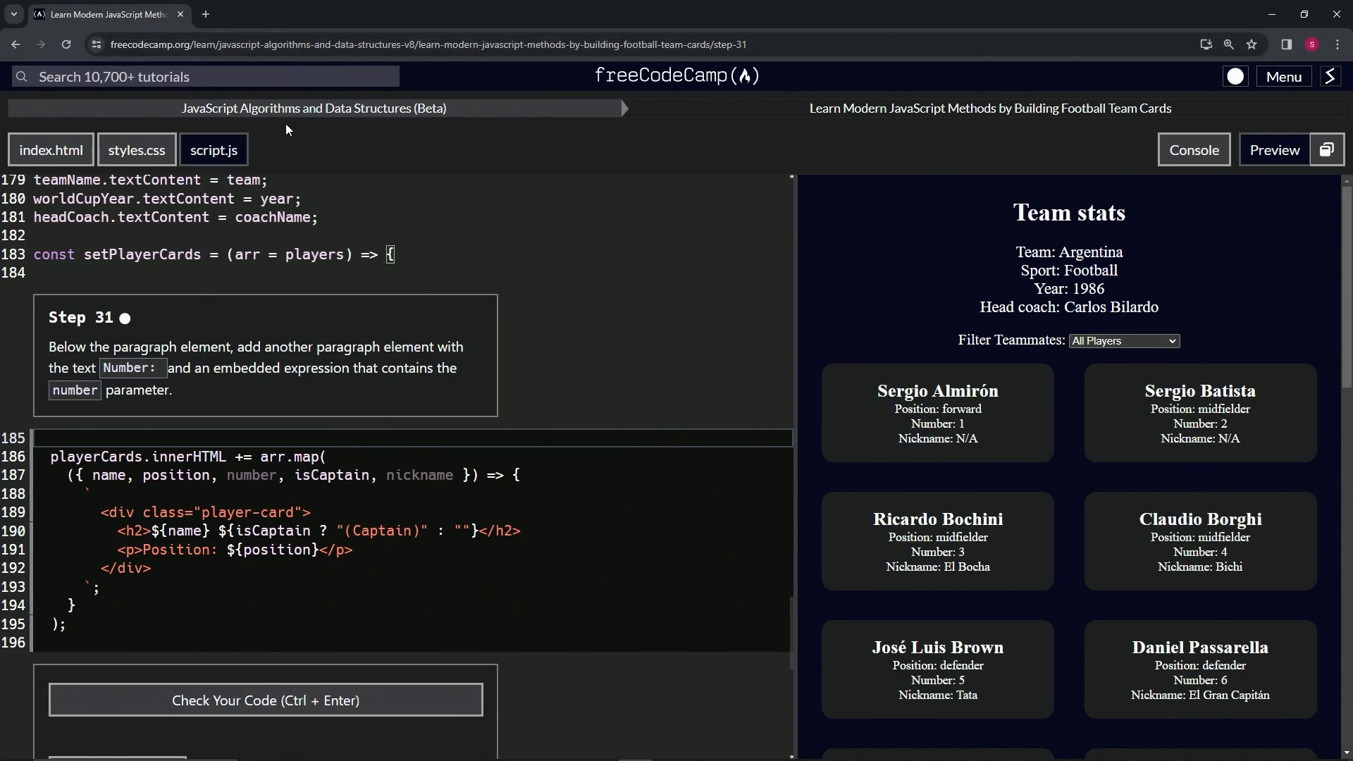
pyautogui.moveTo(843, 135)
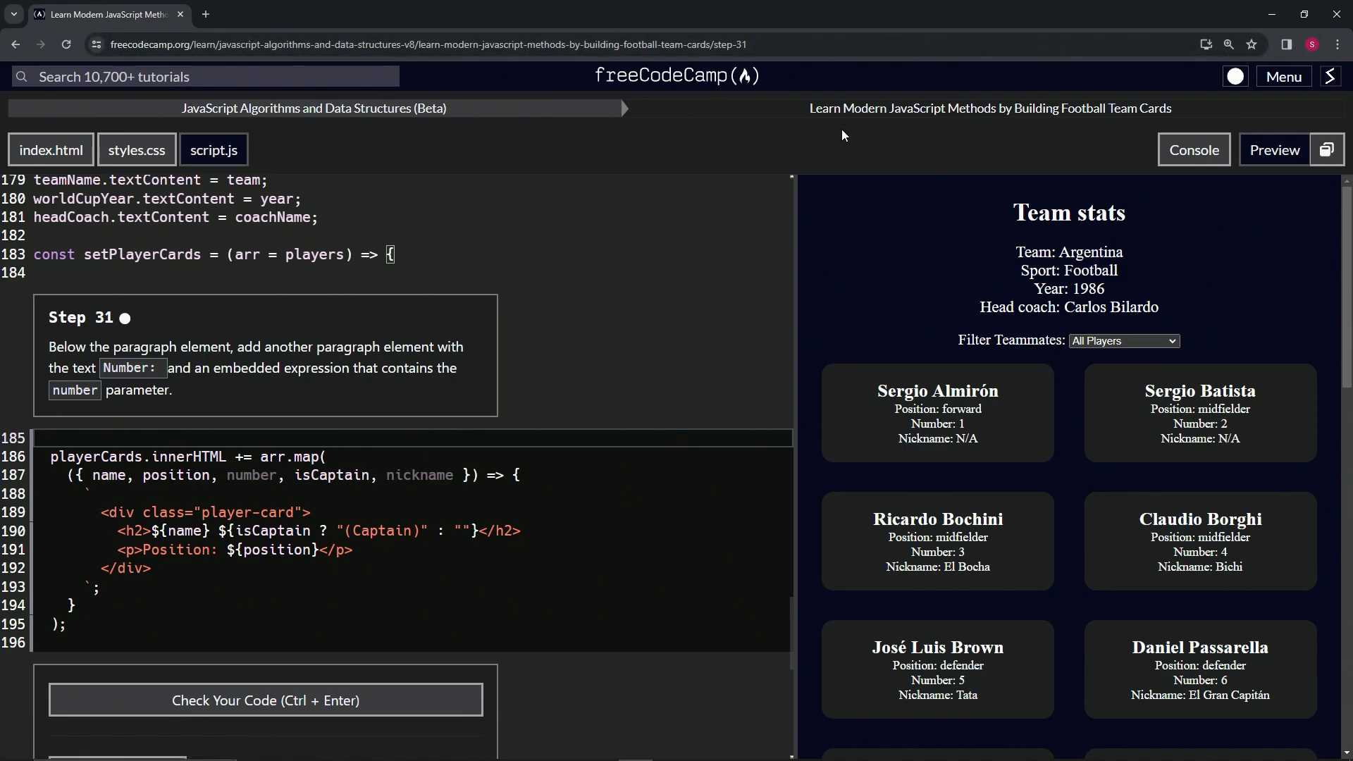
pyautogui.moveTo(1128, 126)
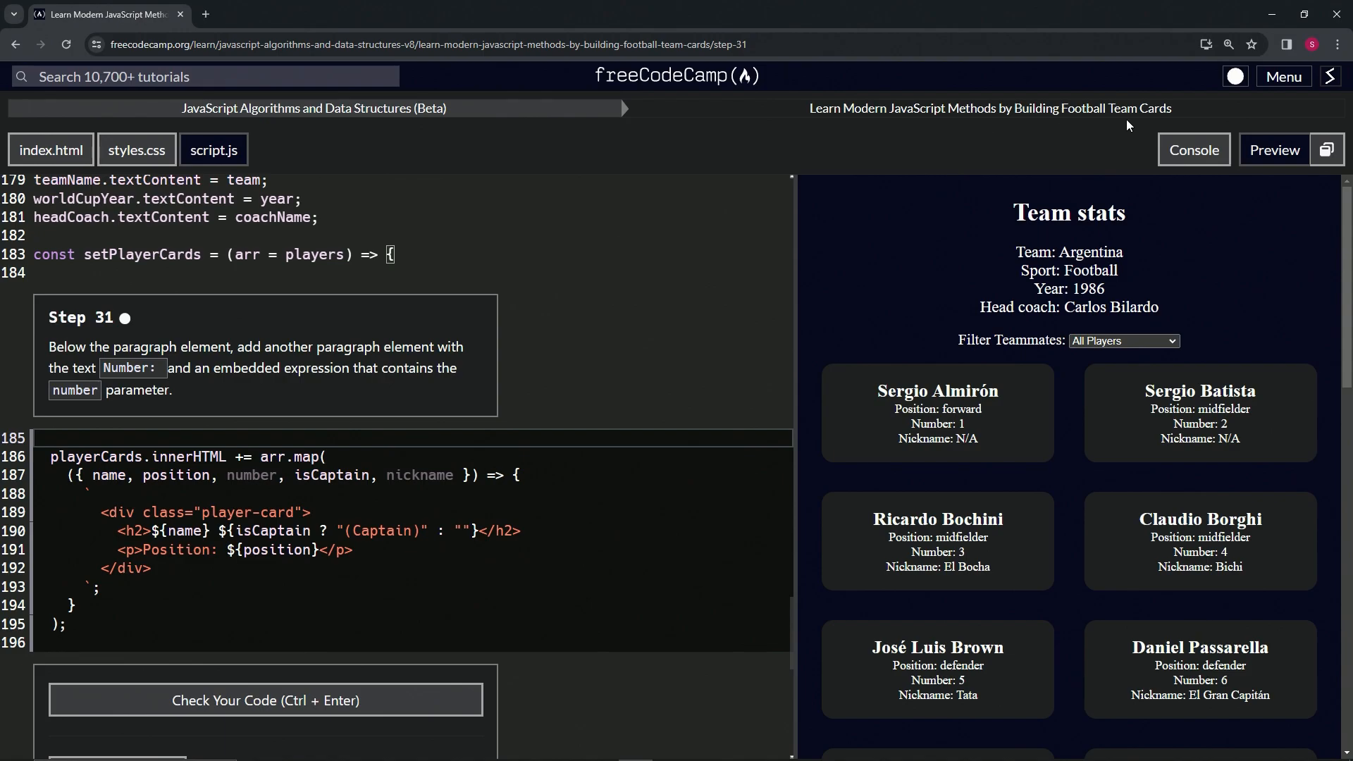
pyautogui.moveTo(136, 338)
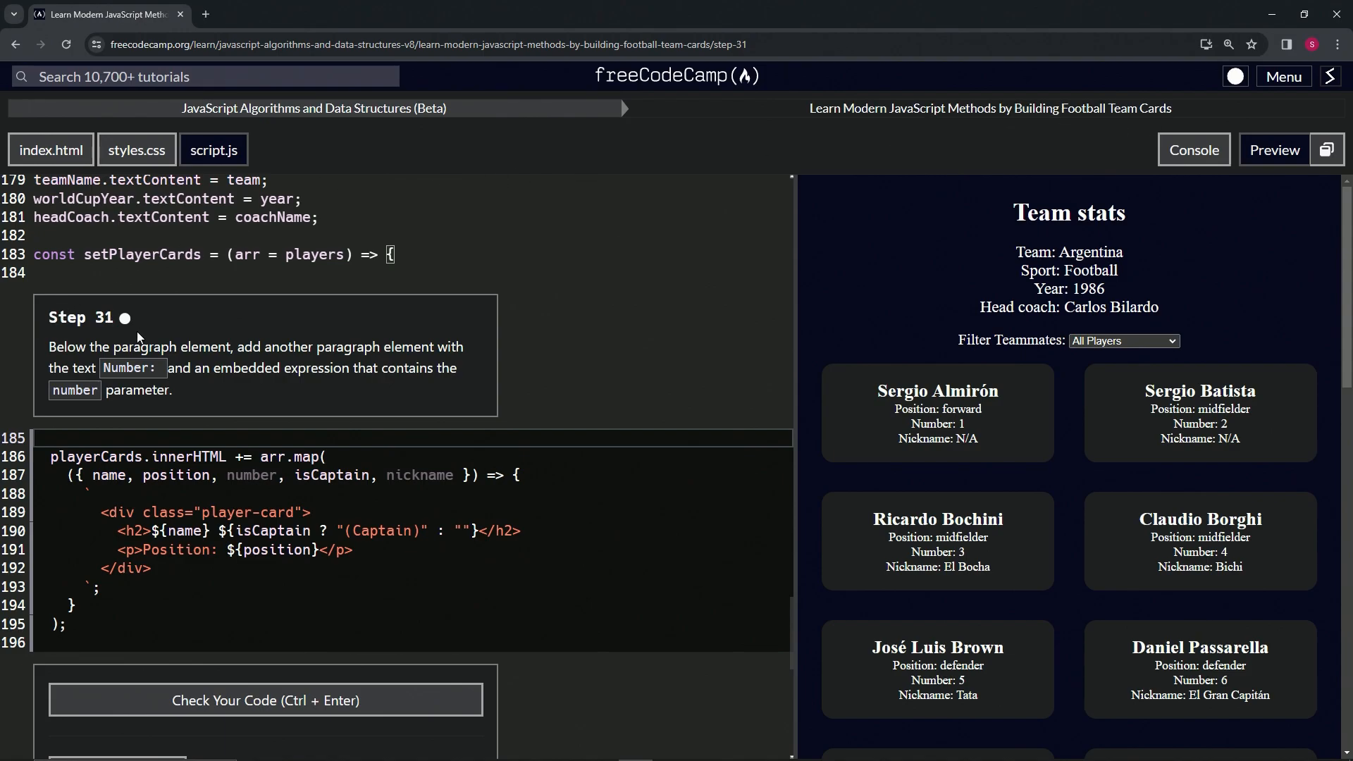
pyautogui.moveTo(50, 362)
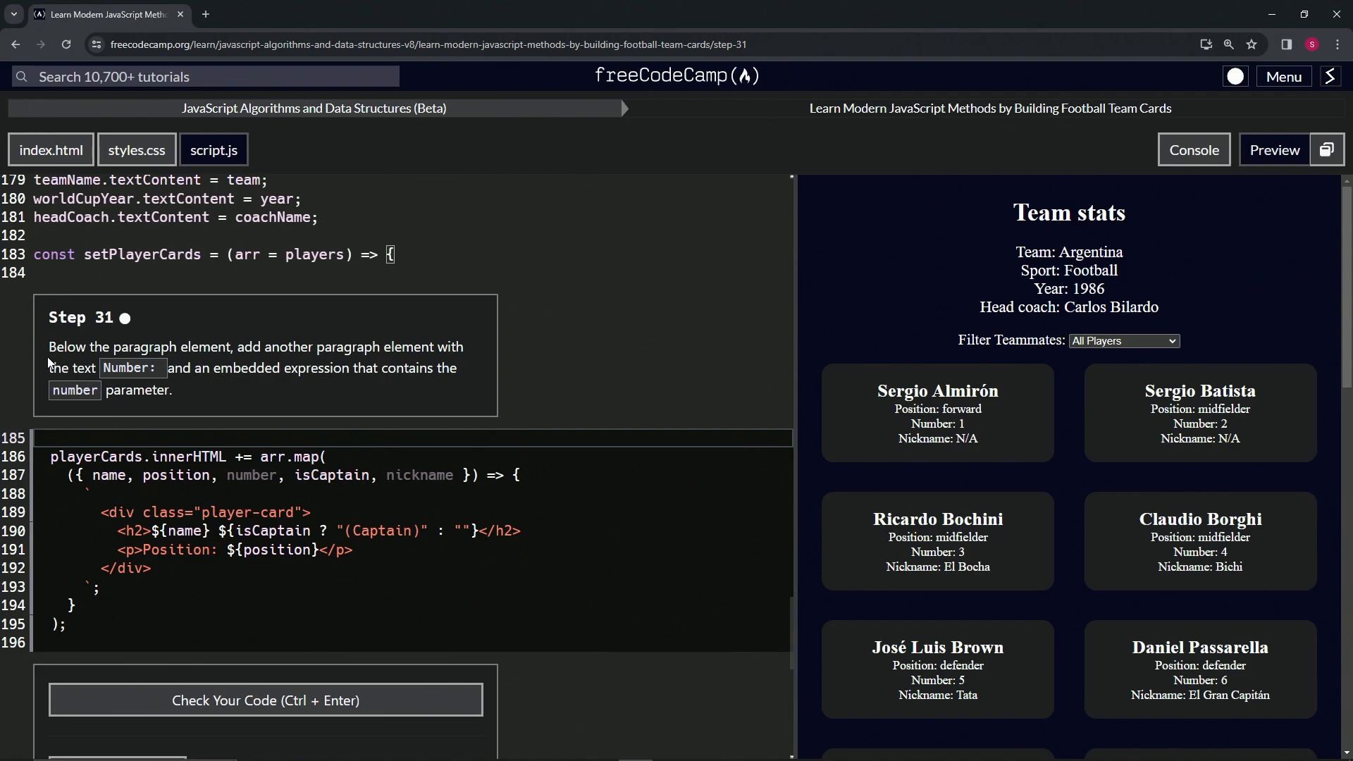
pyautogui.moveTo(303, 357)
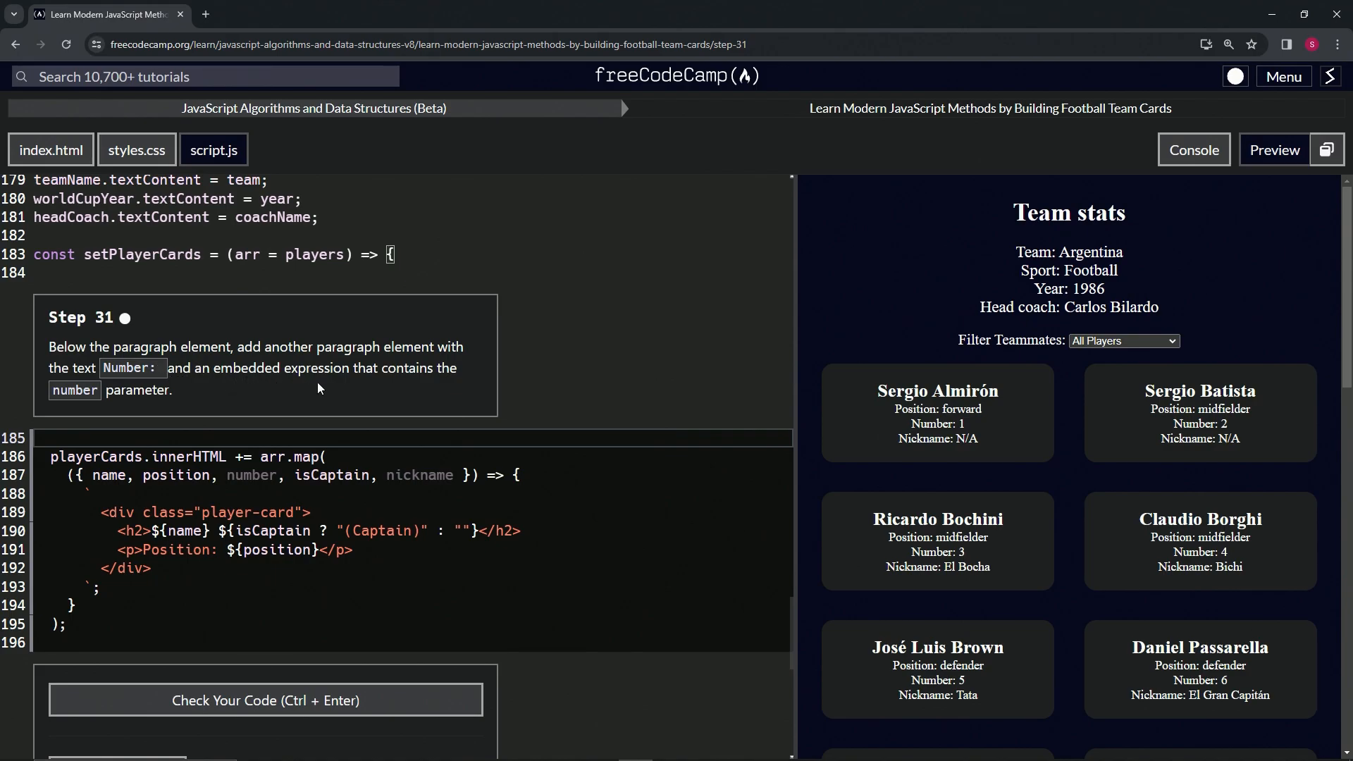
pyautogui.moveTo(160, 404)
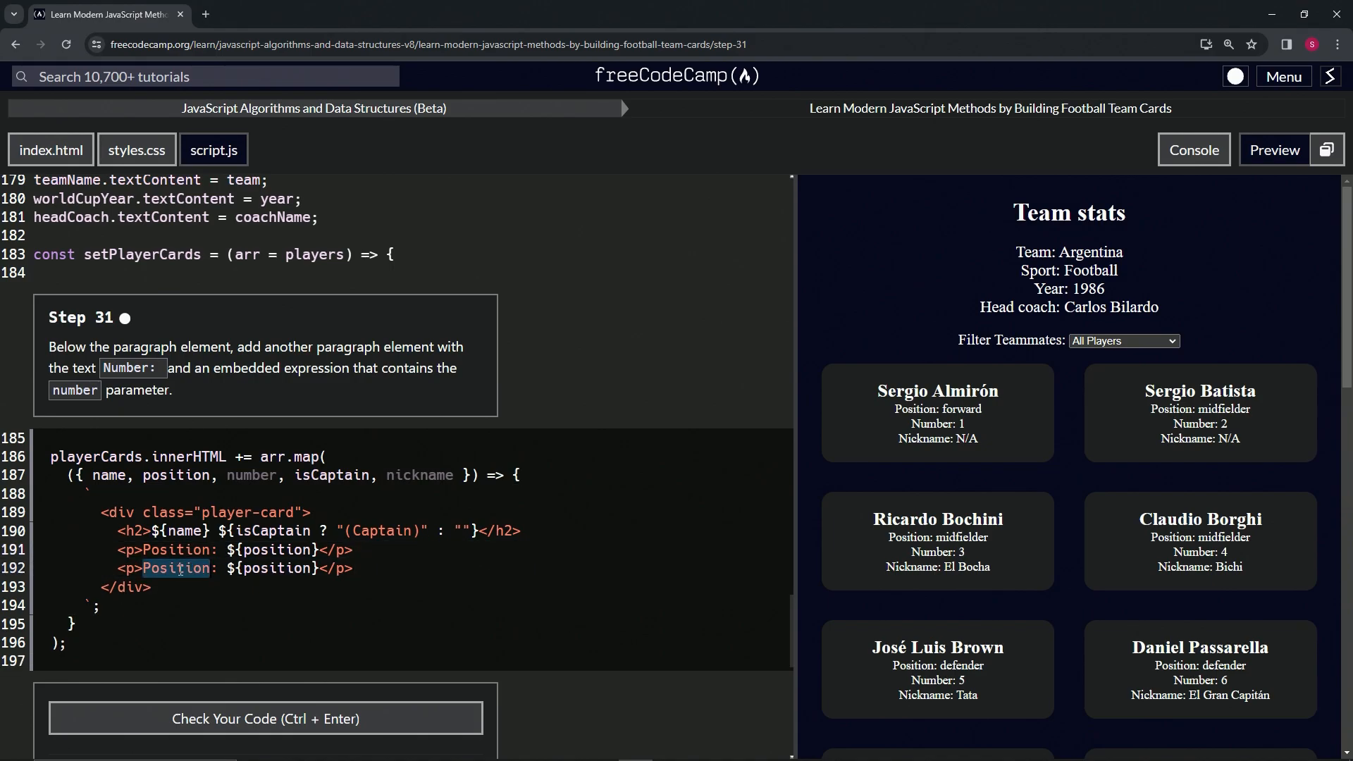
# Change the duplicated Position line to read <p>Number: ${number}</p>
pyautogui.write('Number: ${number}</p>')
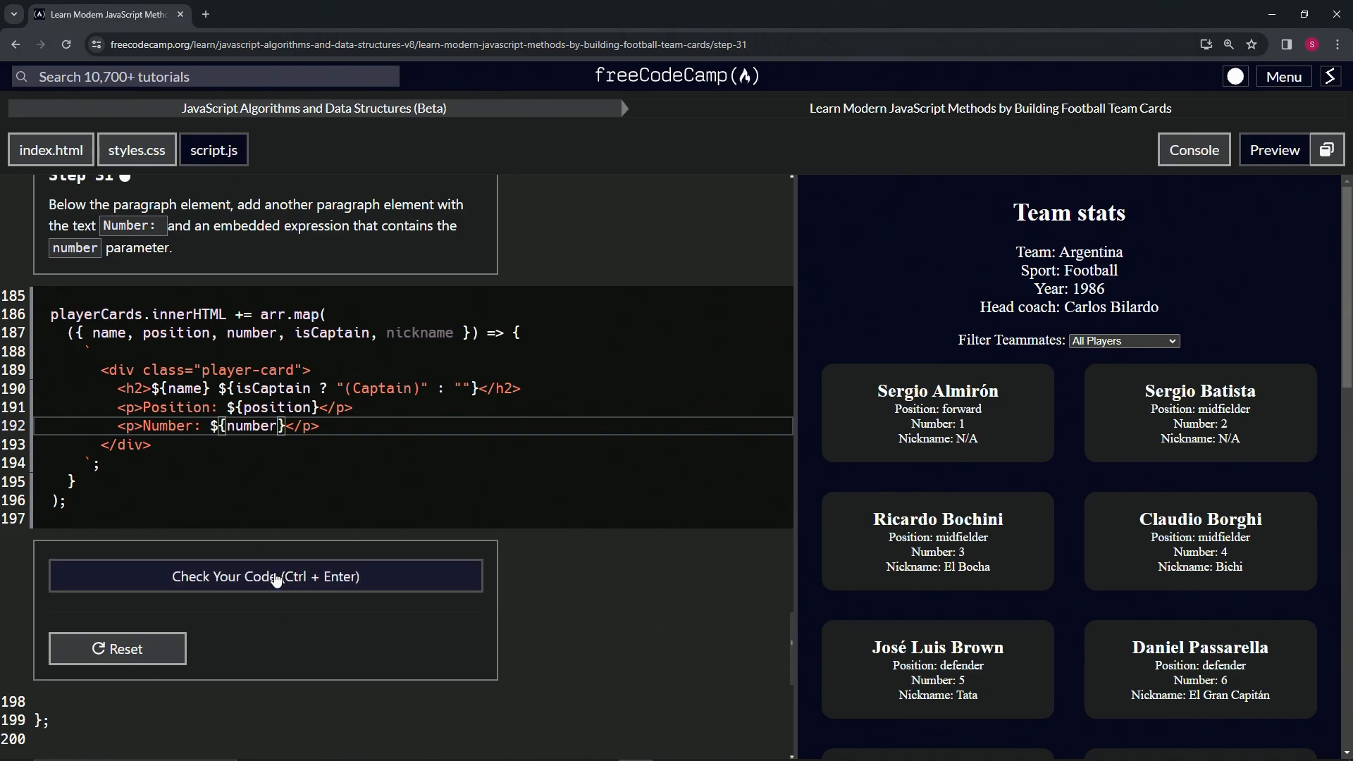
# Check the step 31 code and submit it to advance to step 32
pyautogui.click(266, 576)
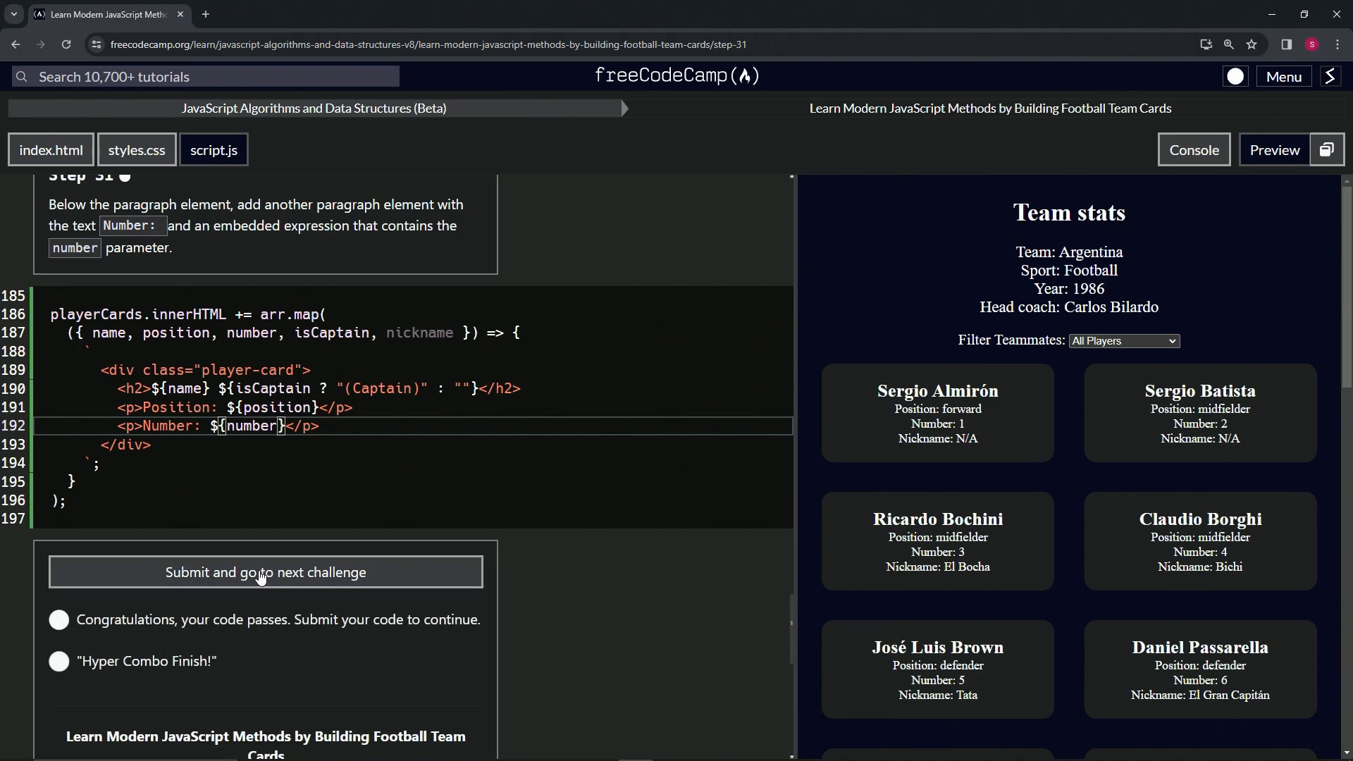
pyautogui.click(265, 572)
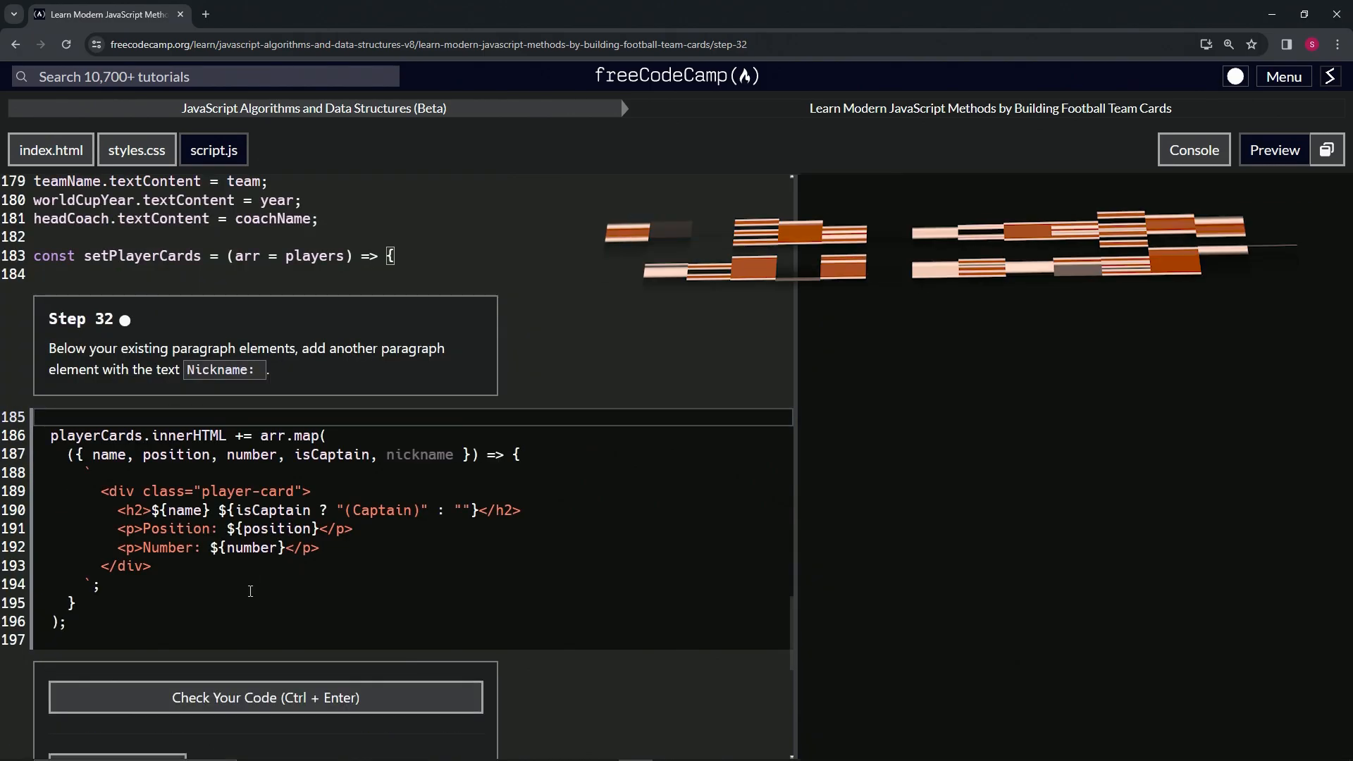